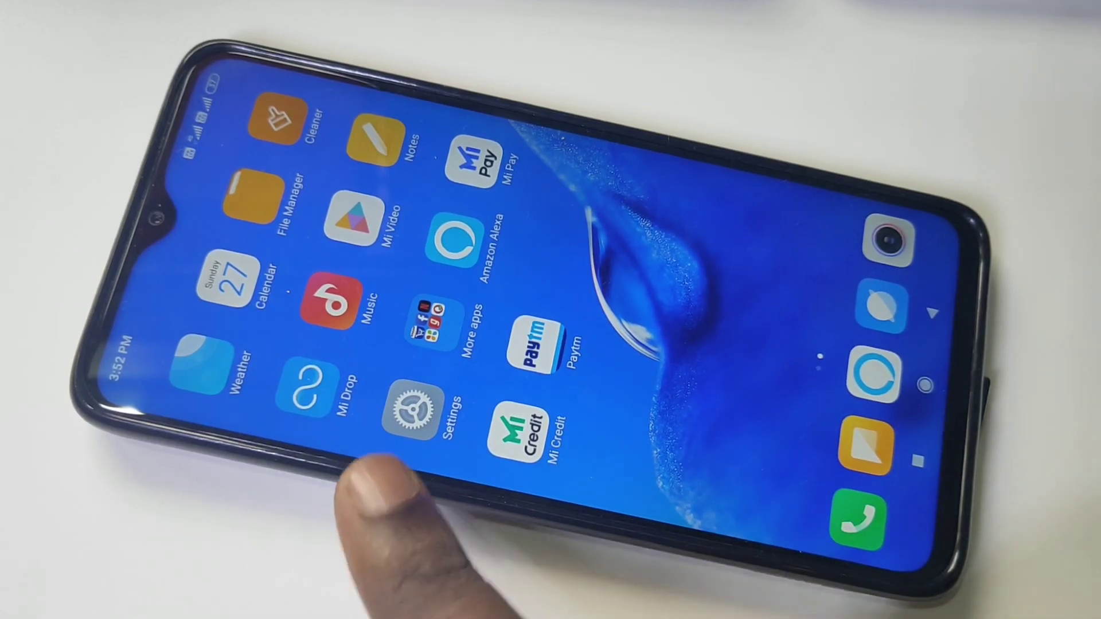
# Show the My device page listing Redmi Note 8 Pro on MIUI Global 10.4.2
pyautogui.click(414, 414)
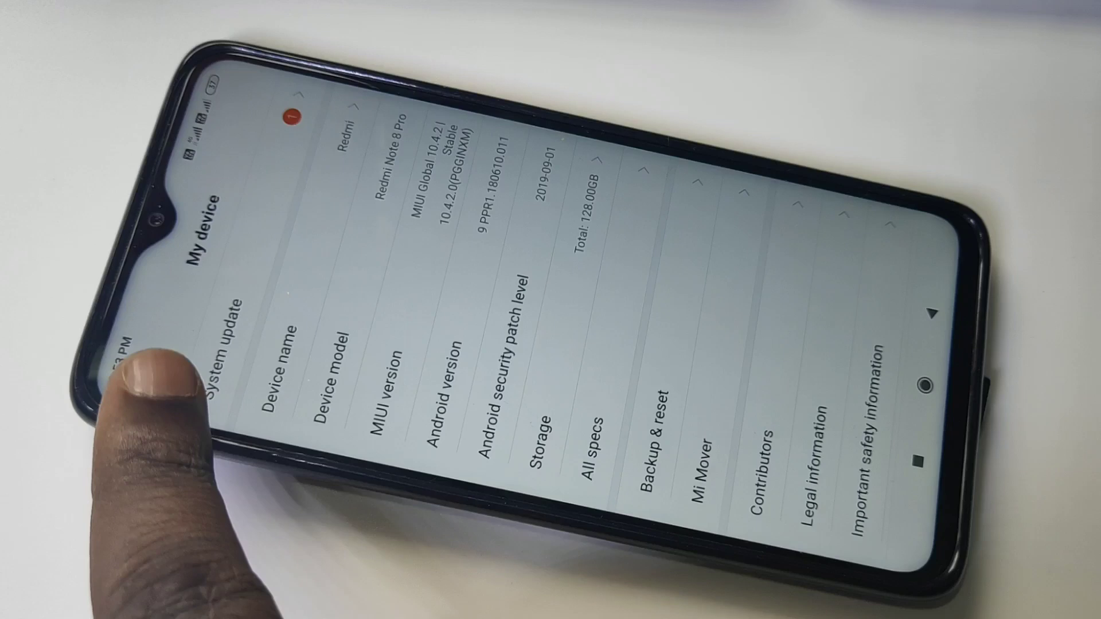
# Request the MIUI V10.4.3.0.PGGINXM update from the System update page
pyautogui.click(231, 331)
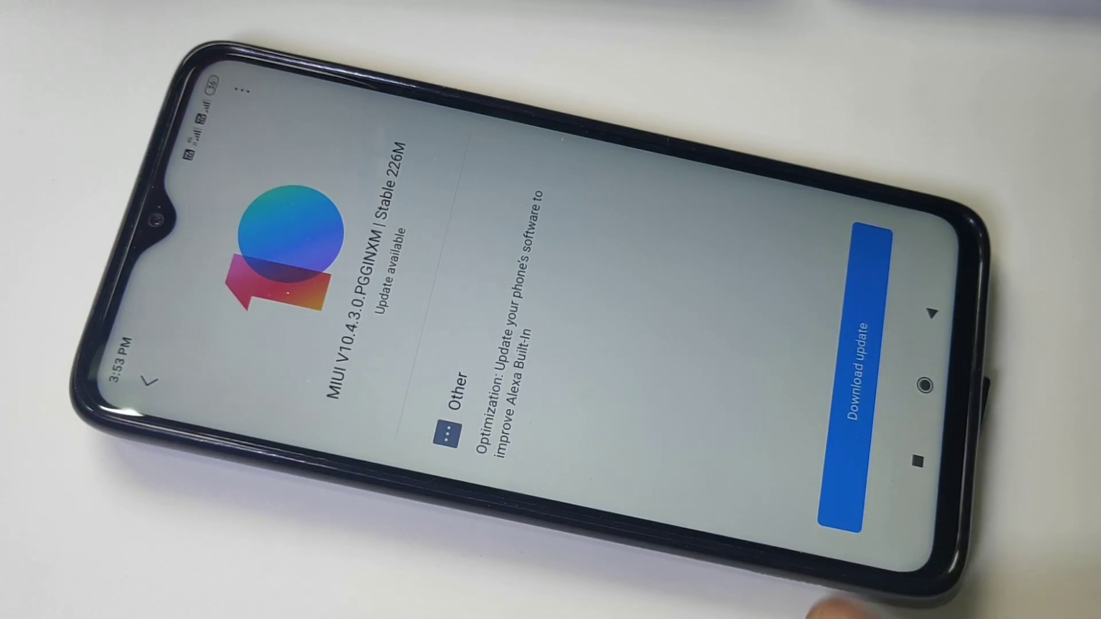
pyautogui.click(857, 376)
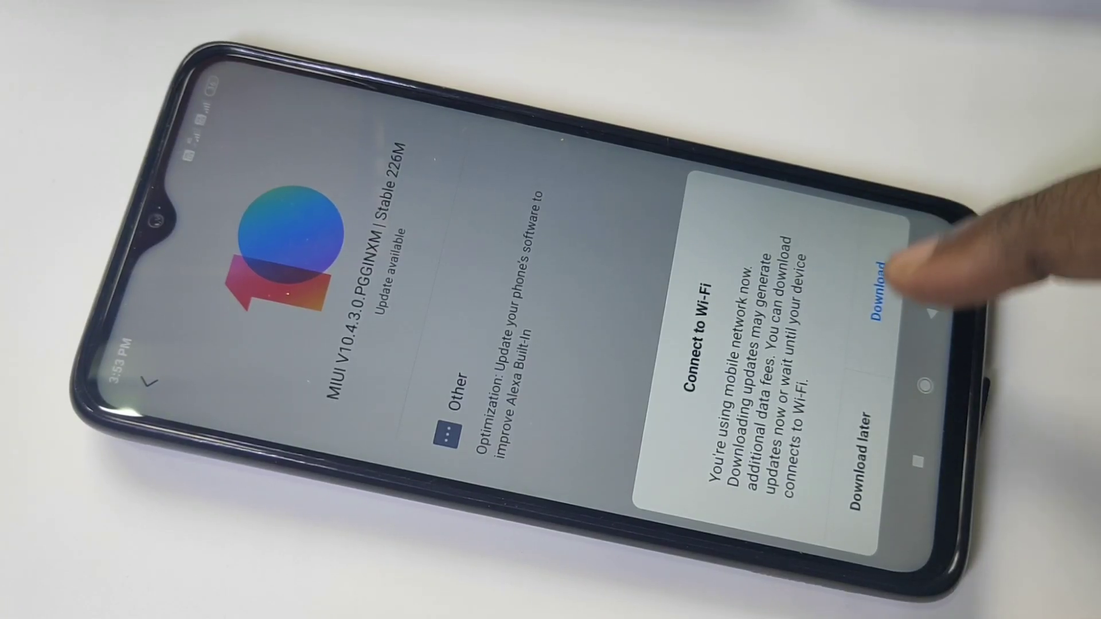
# Download the 226M update over mobile data and reboot to install it
pyautogui.click(878, 294)
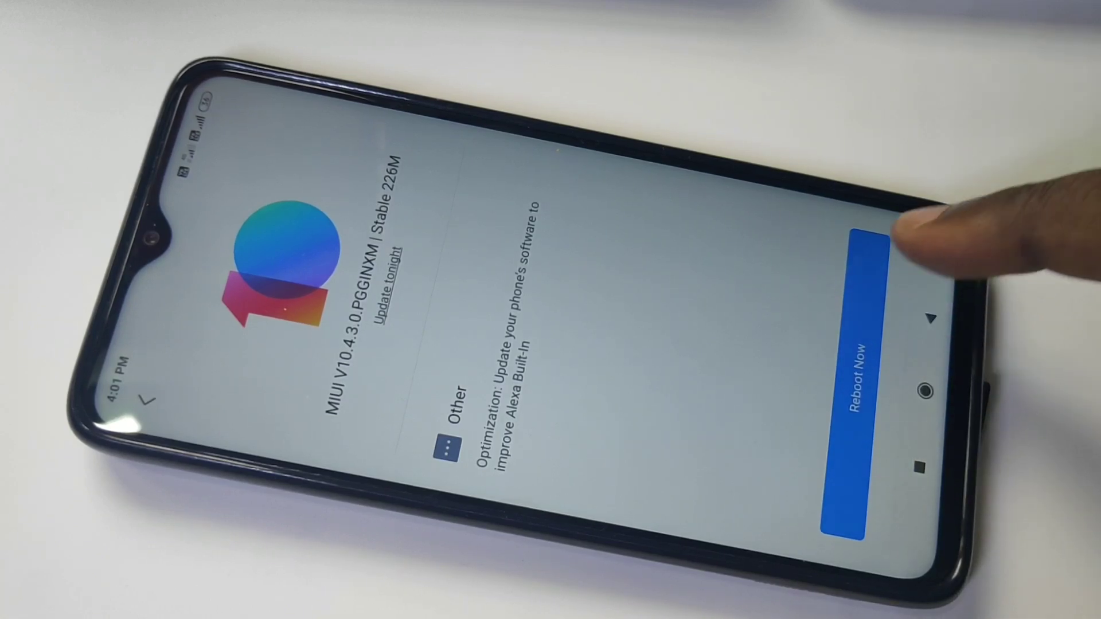
pyautogui.click(852, 380)
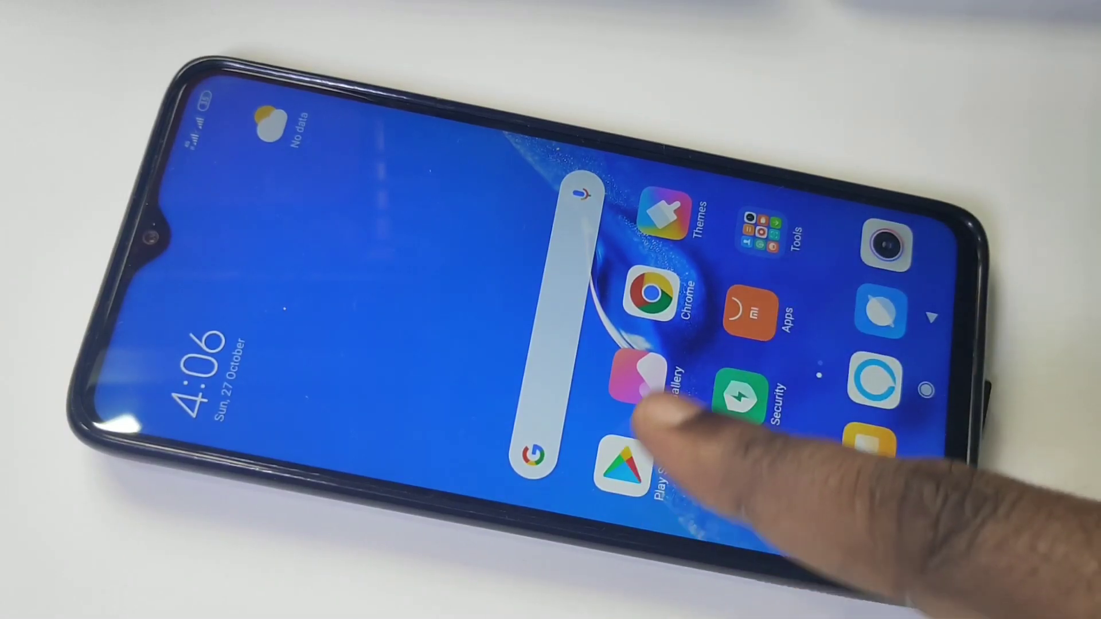
# Return to Settings after reboot to confirm MIUI Global 10.4.3 is installed
pyautogui.hscroll(-3)
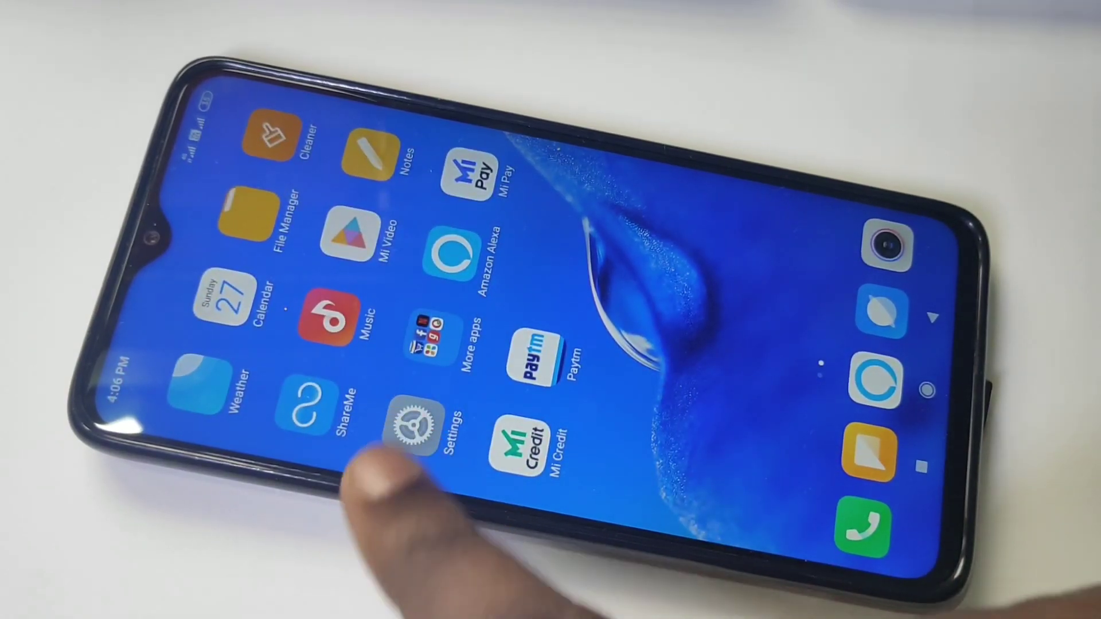
pyautogui.click(409, 421)
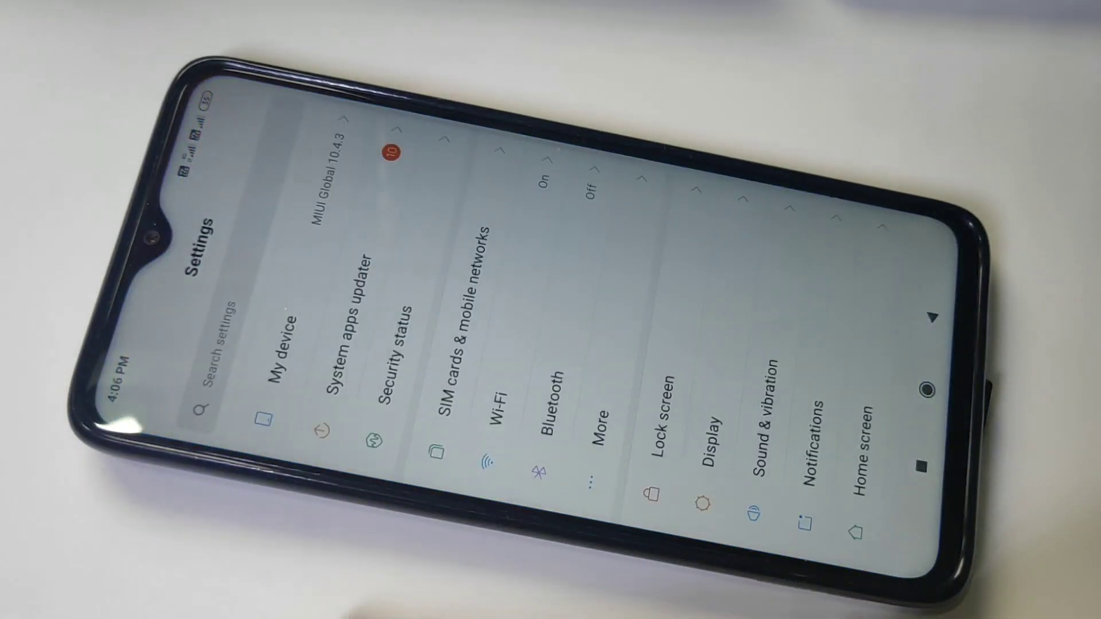